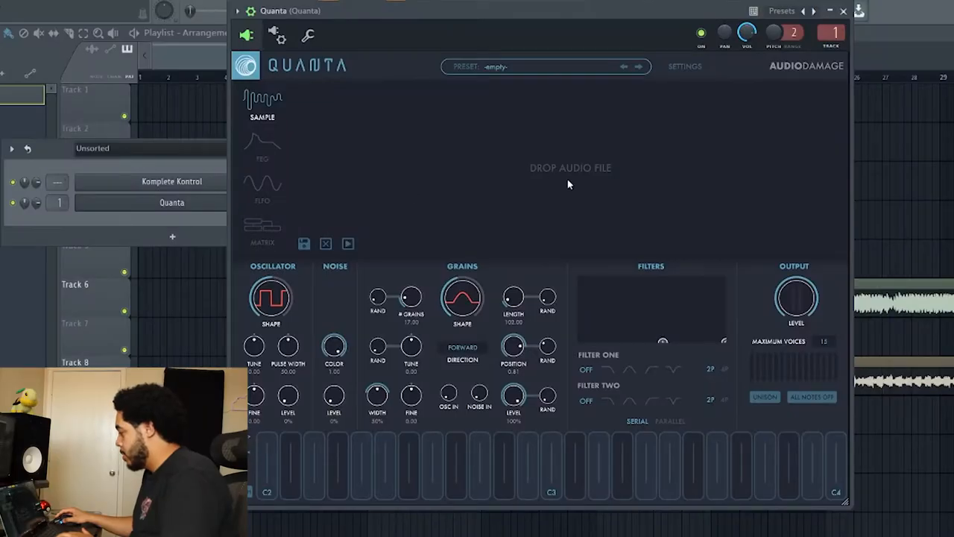
- Drop 'saws 3 the revenge.wav' onto Quanta's Sample view as the grain source
{"action": "left_click_drag", "start_coordinate": [537, 10], "coordinate": [511, 21]}
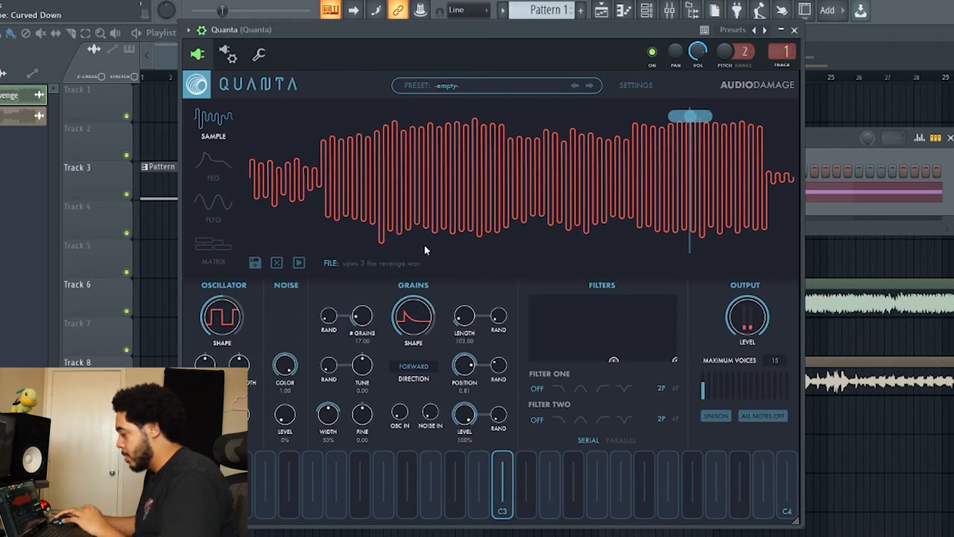
- Use 10 grains of length 150 with bell shape, positioned near 0.62
{"action": "left_click_drag", "start_coordinate": [689, 115], "coordinate": [431, 115]}
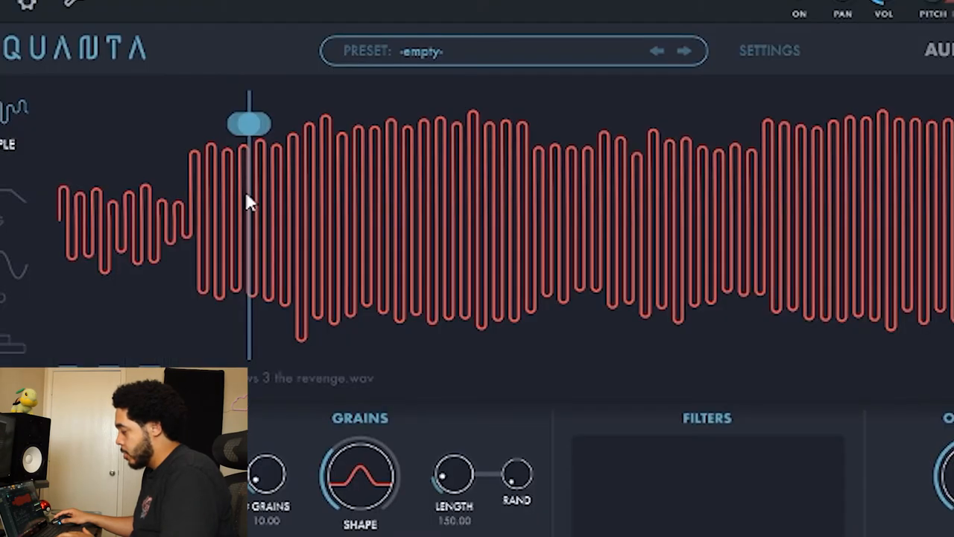
{"action": "left_click_drag", "start_coordinate": [250, 123], "coordinate": [123, 123]}
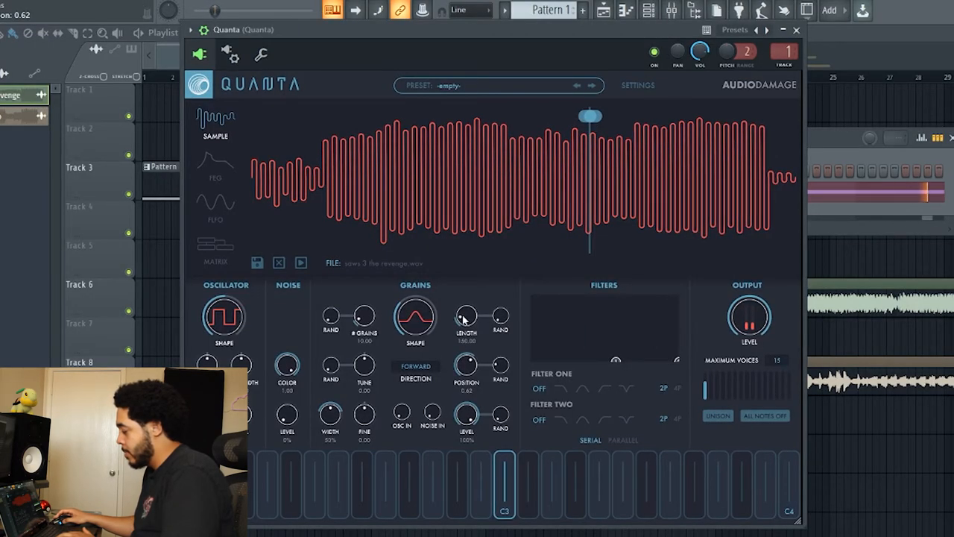
- Add slight grain randomization, set position about 0.25, grains to 22, and fine tune to zero
{"action": "left_click_drag", "start_coordinate": [465, 316], "coordinate": [465, 309]}
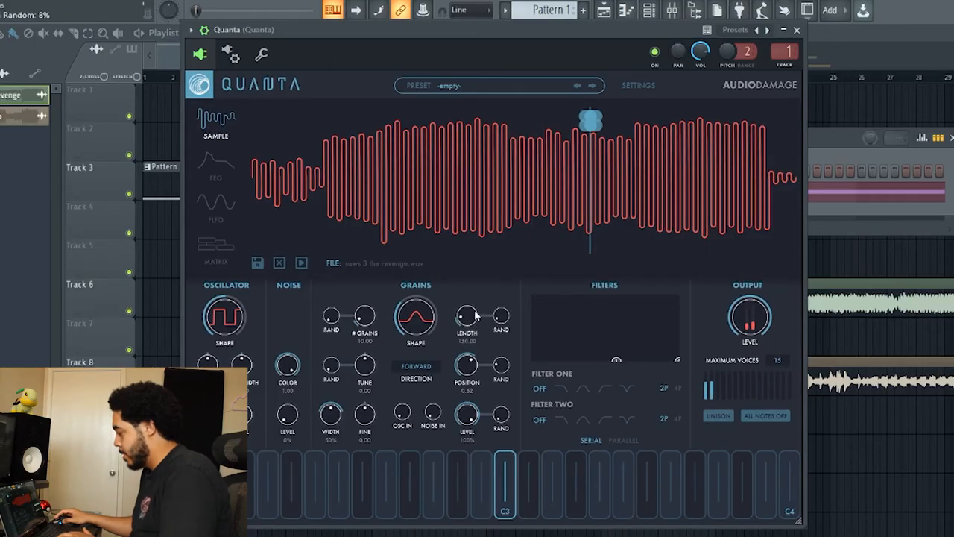
{"action": "left_click_drag", "start_coordinate": [591, 123], "coordinate": [333, 123]}
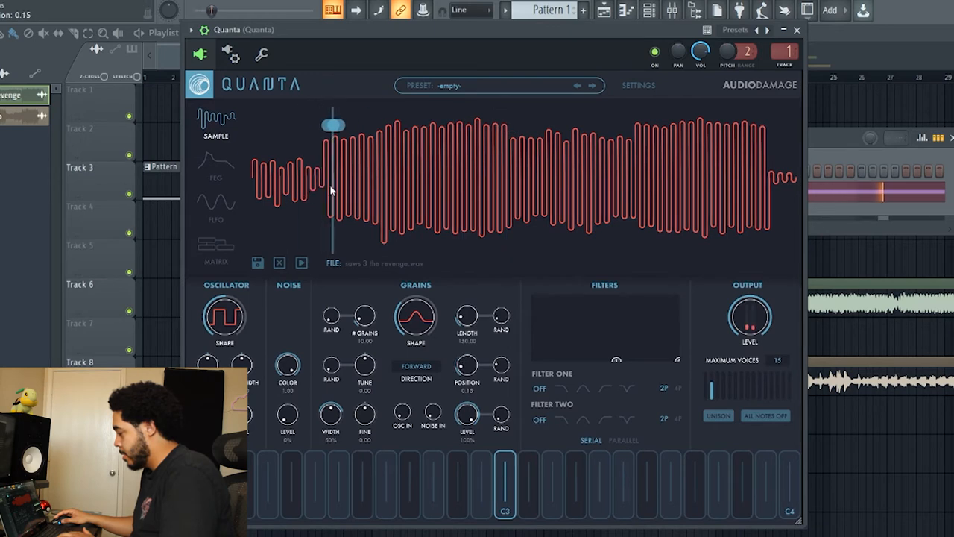
{"action": "left_click_drag", "start_coordinate": [333, 125], "coordinate": [388, 125]}
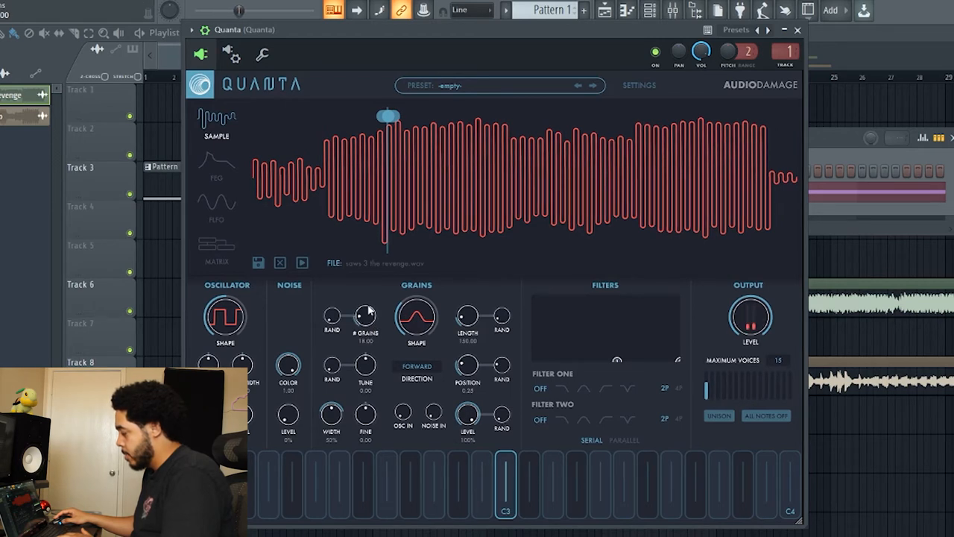
{"action": "left_click_drag", "start_coordinate": [365, 313], "coordinate": [365, 306]}
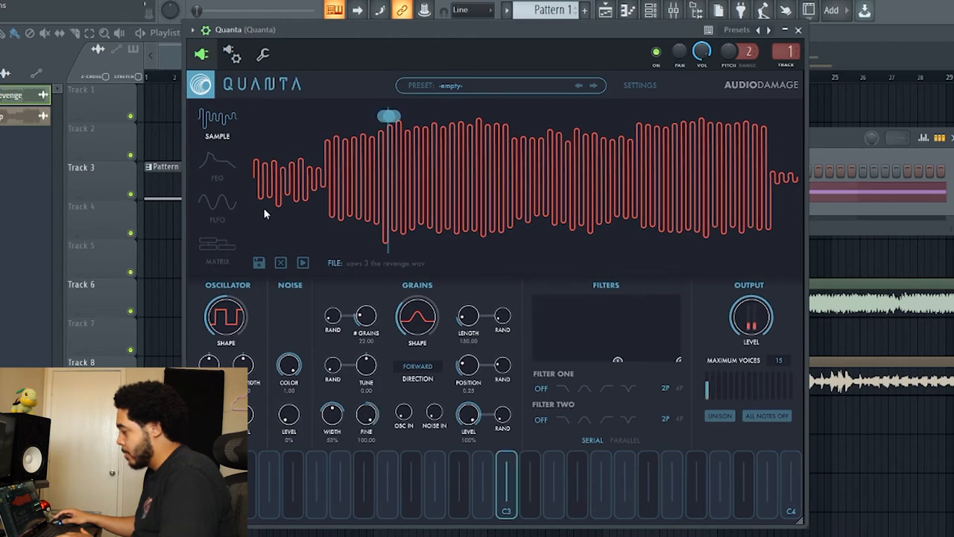
{"action": "left_click_drag", "start_coordinate": [366, 414], "coordinate": [366, 429]}
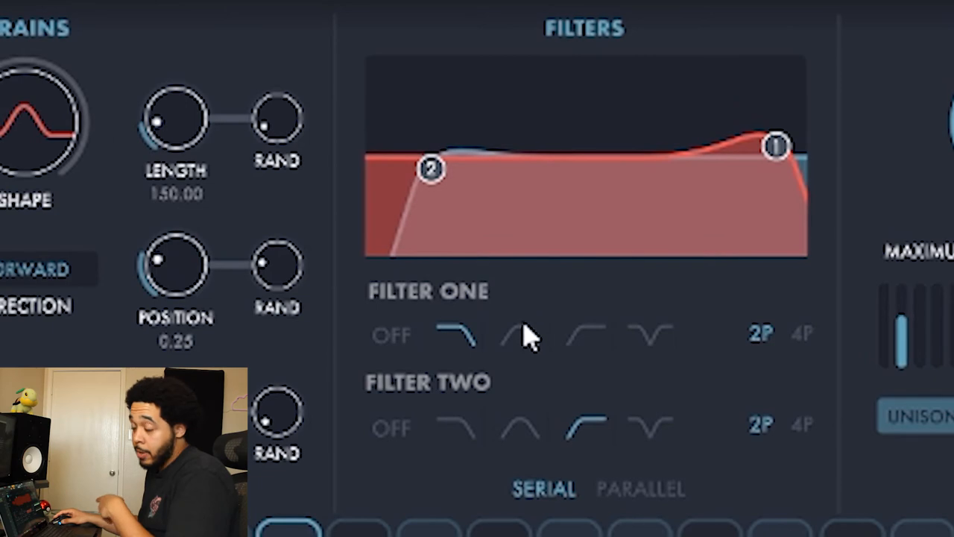
- Run the low-pass and high-pass filters in parallel and reshape the filter response curve
{"action": "left_click", "coordinate": [639, 488]}
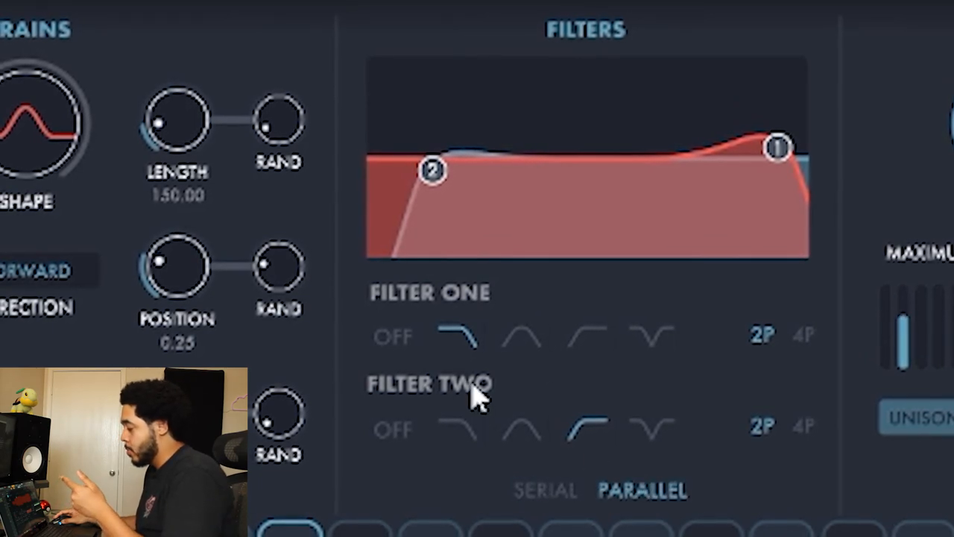
{"action": "mouse_move", "coordinate": [578, 246]}
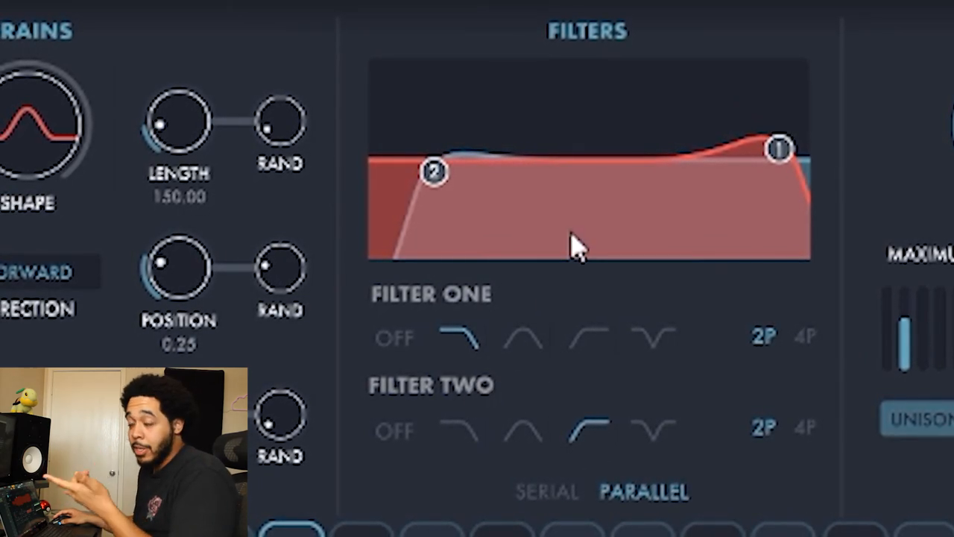
{"action": "left_click_drag", "start_coordinate": [779, 149], "coordinate": [656, 162]}
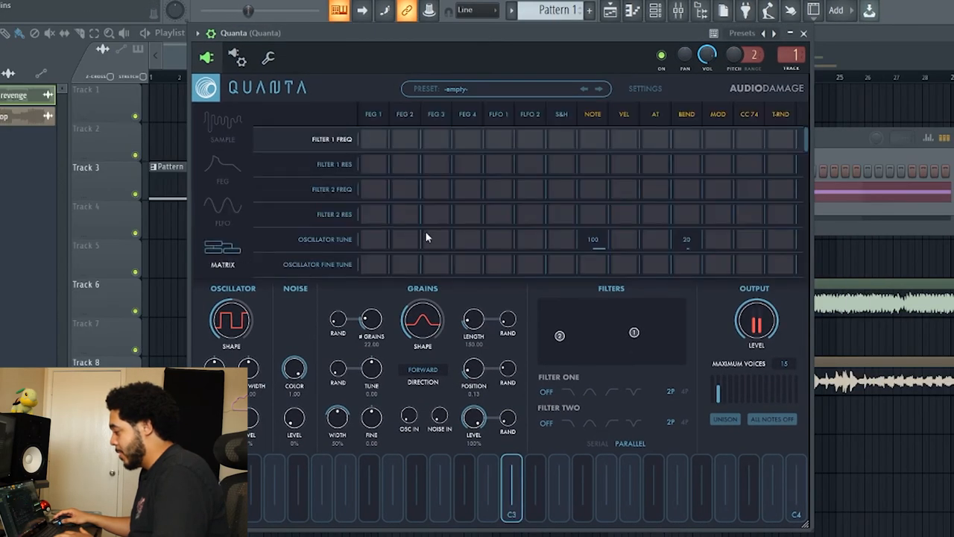
- Check the FLFO and filter envelope pages, then return to the modulation matrix
{"action": "left_click", "coordinate": [223, 212]}
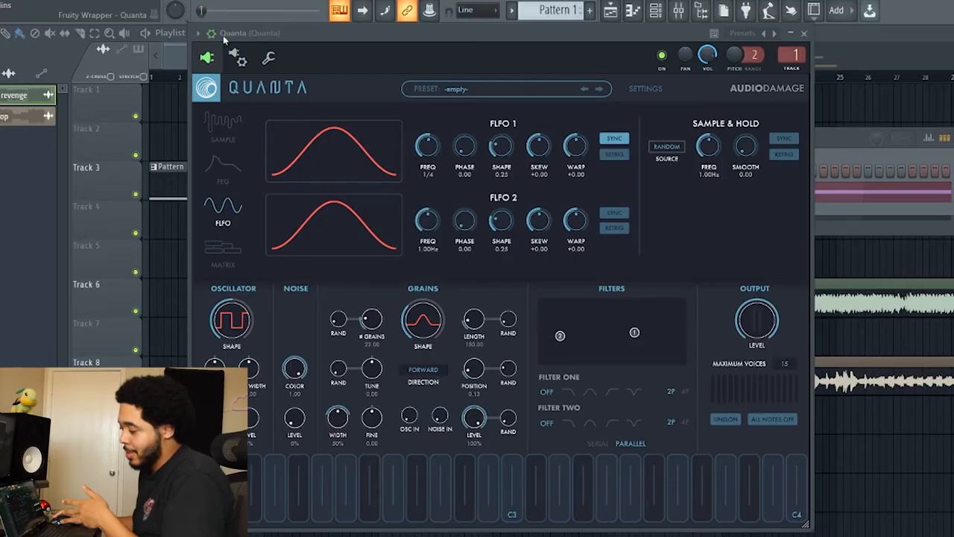
{"action": "left_click", "coordinate": [222, 172]}
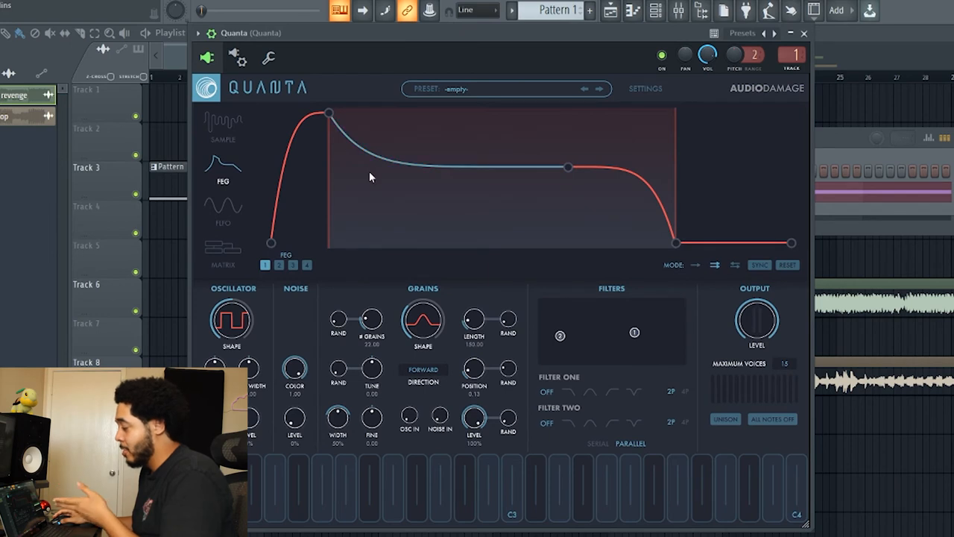
{"action": "mouse_move", "coordinate": [246, 138]}
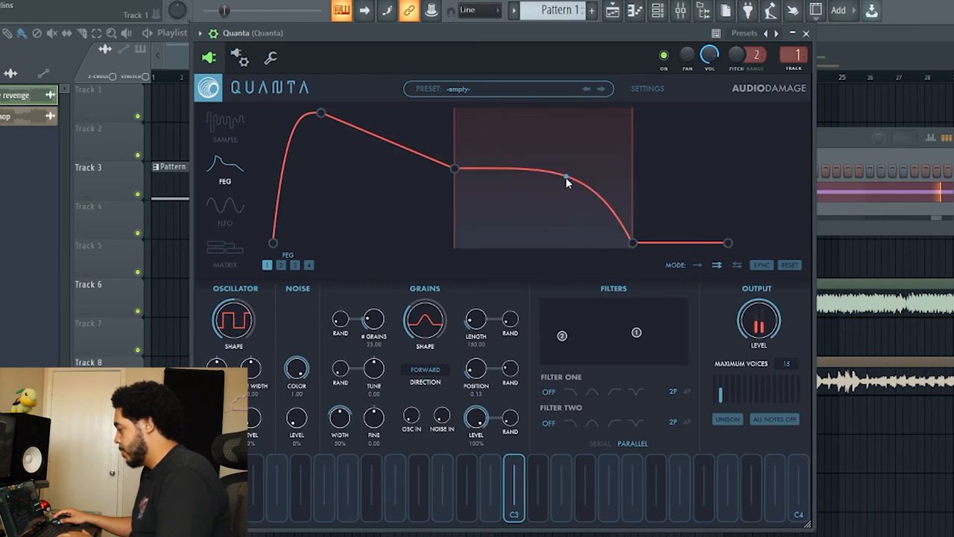
{"action": "left_click", "coordinate": [225, 254]}
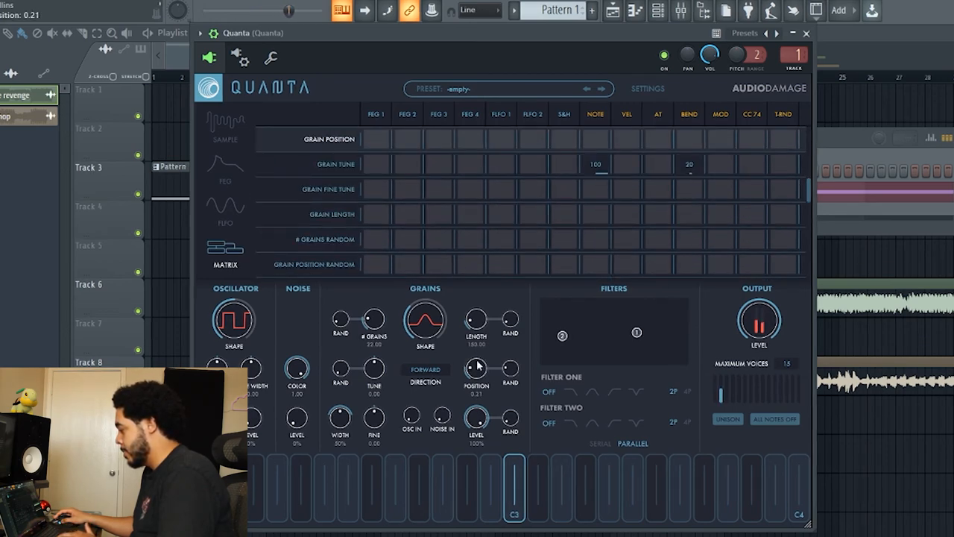
- Route FLFO 1 to grain position at 25 and switch off its sync (about 1.31 Hz)
{"action": "left_click_drag", "start_coordinate": [475, 372], "coordinate": [476, 380]}
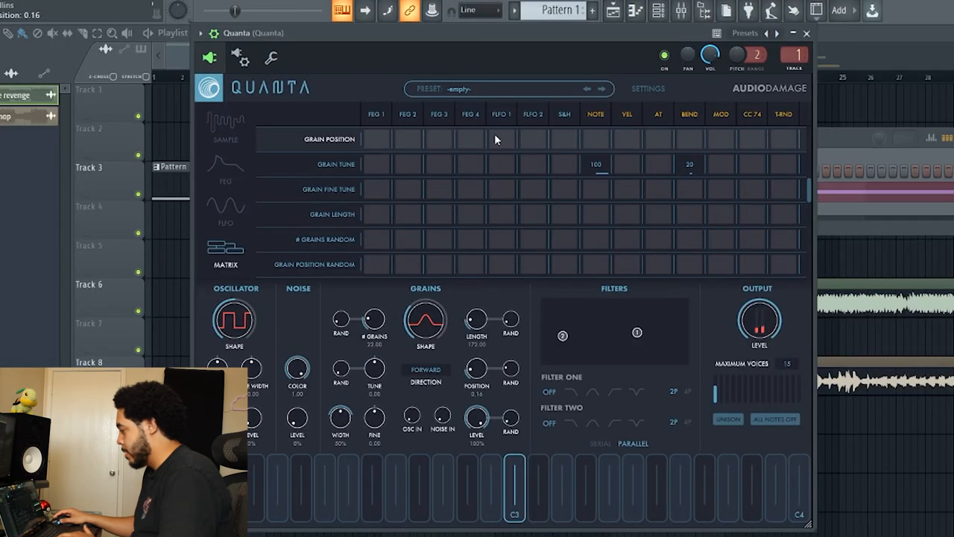
{"action": "left_click", "coordinate": [501, 138]}
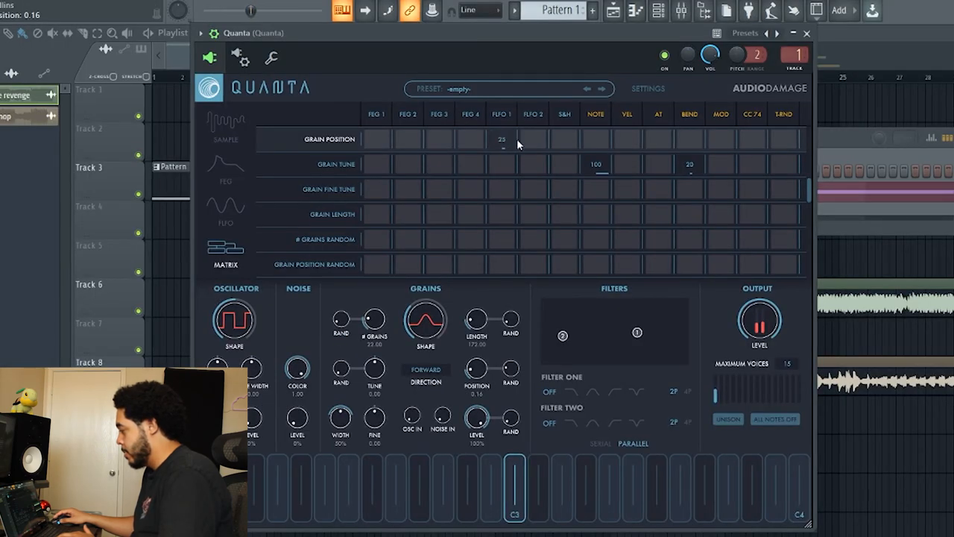
{"action": "left_click", "coordinate": [226, 211]}
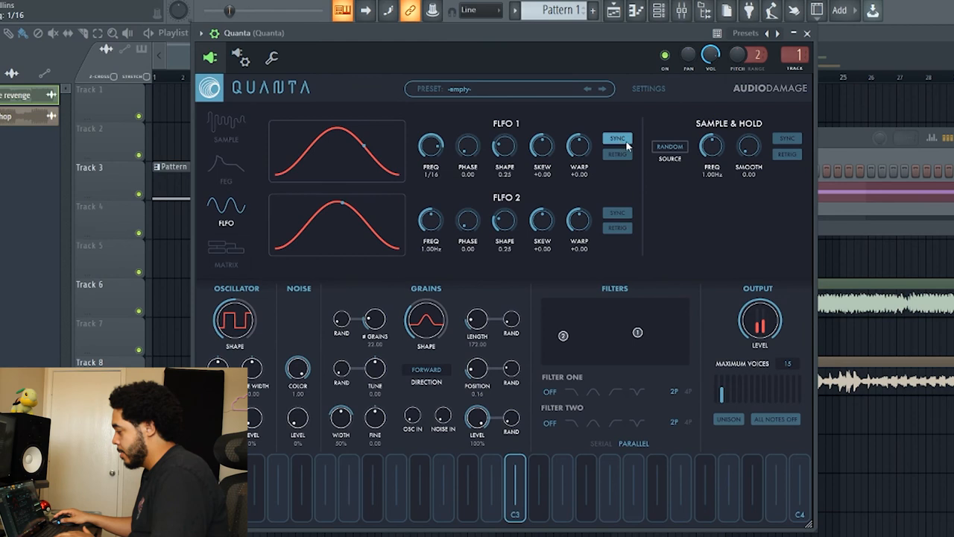
{"action": "left_click", "coordinate": [617, 139]}
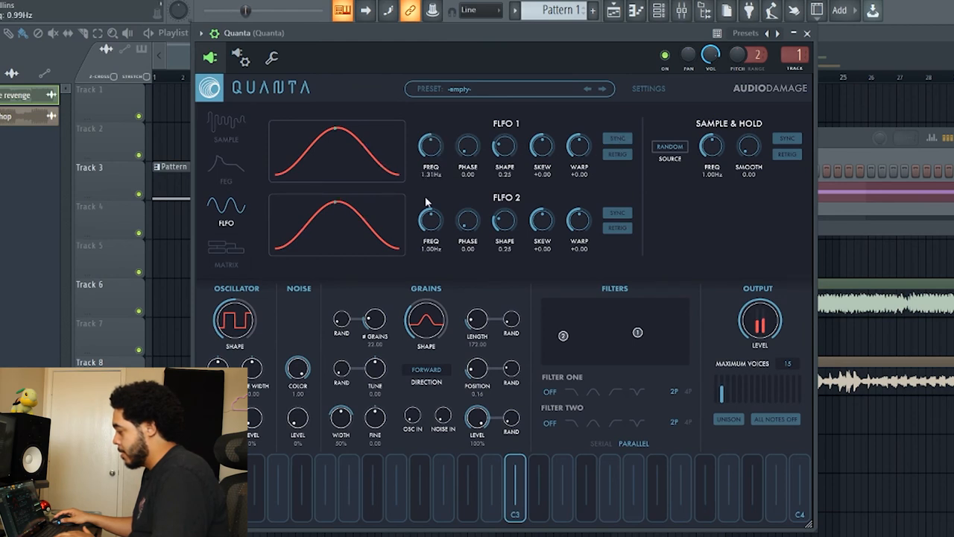